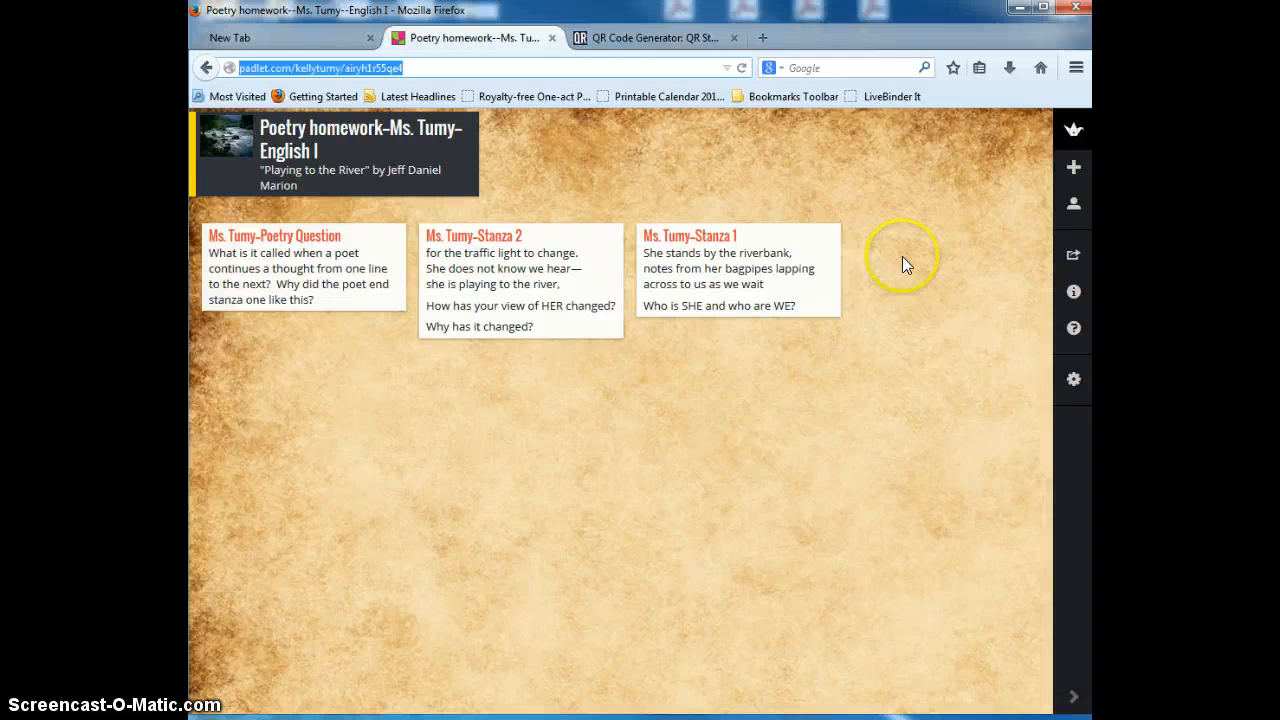
mouse_move(315, 295)
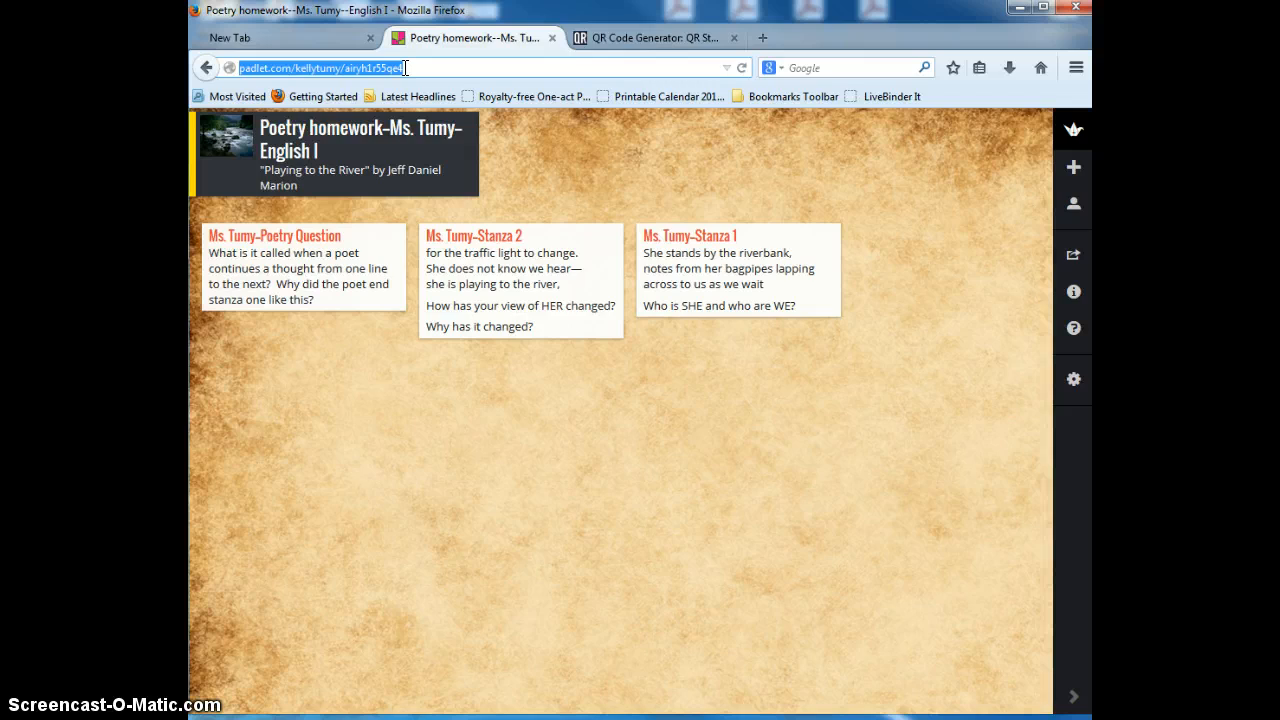
- Copy the Padlet poetry board's address from Firefox and switch to the QR Stuff tab
right_click(340, 68)
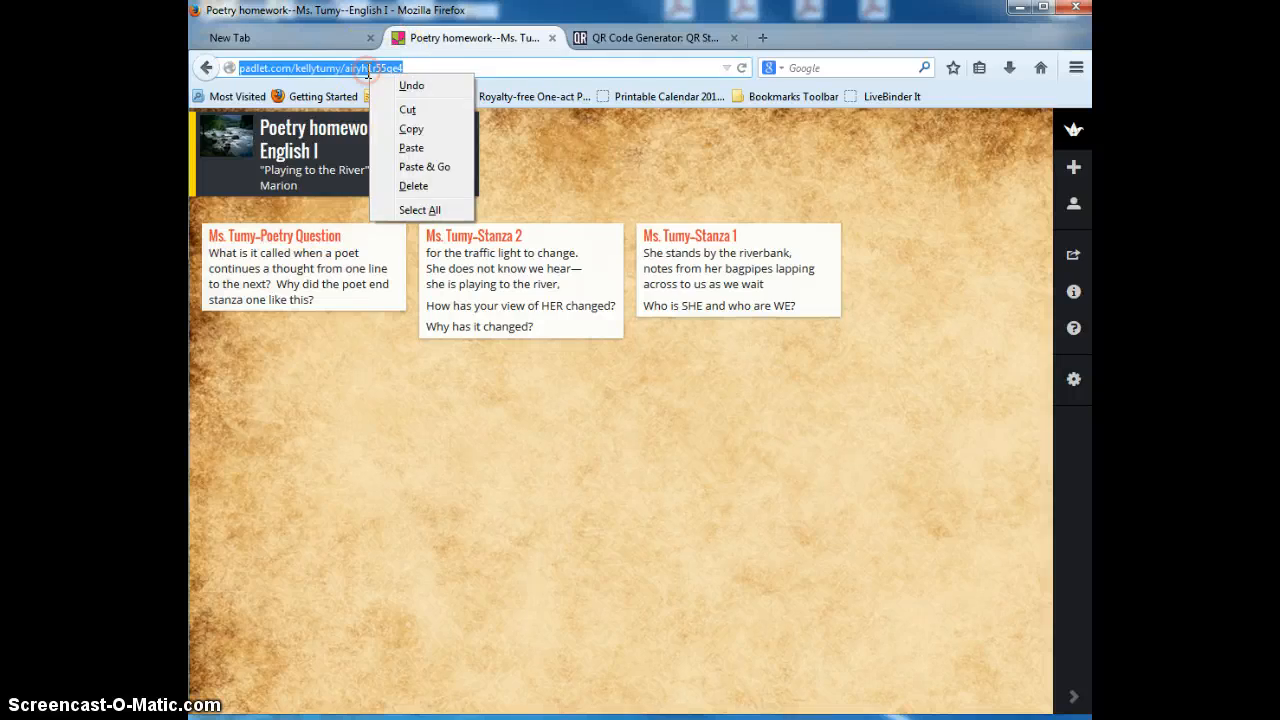
click(418, 137)
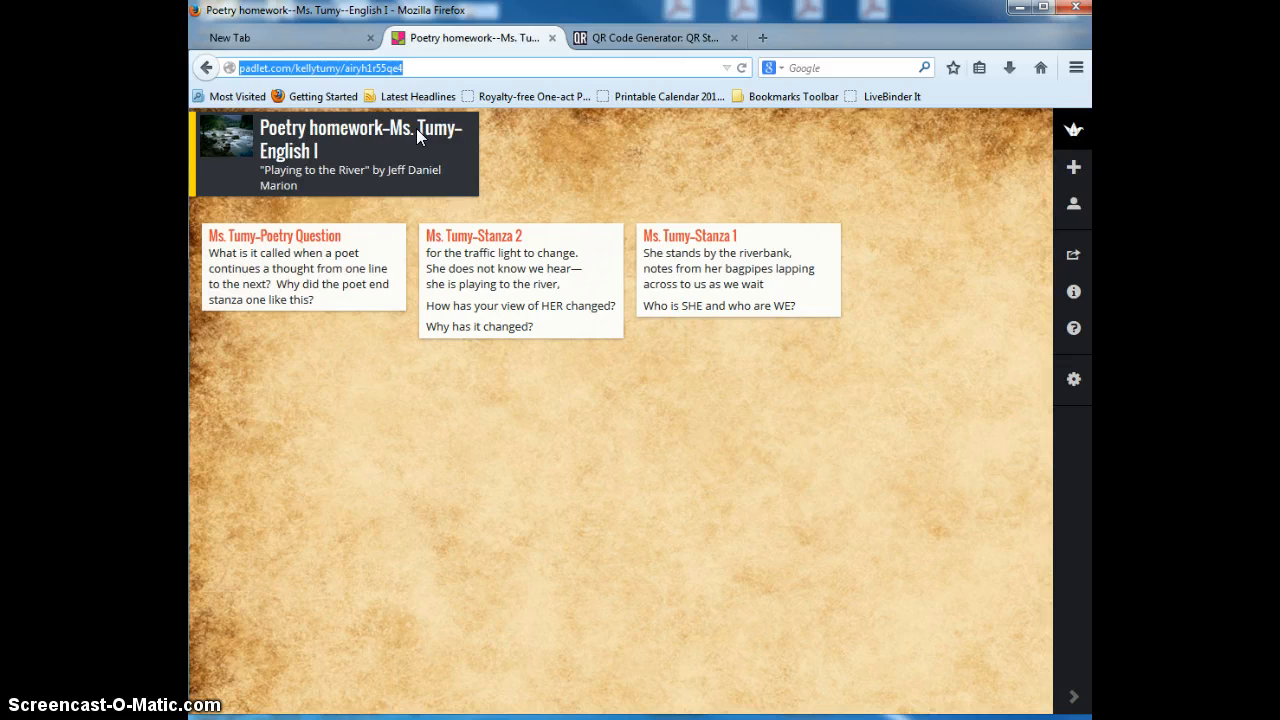
click(655, 37)
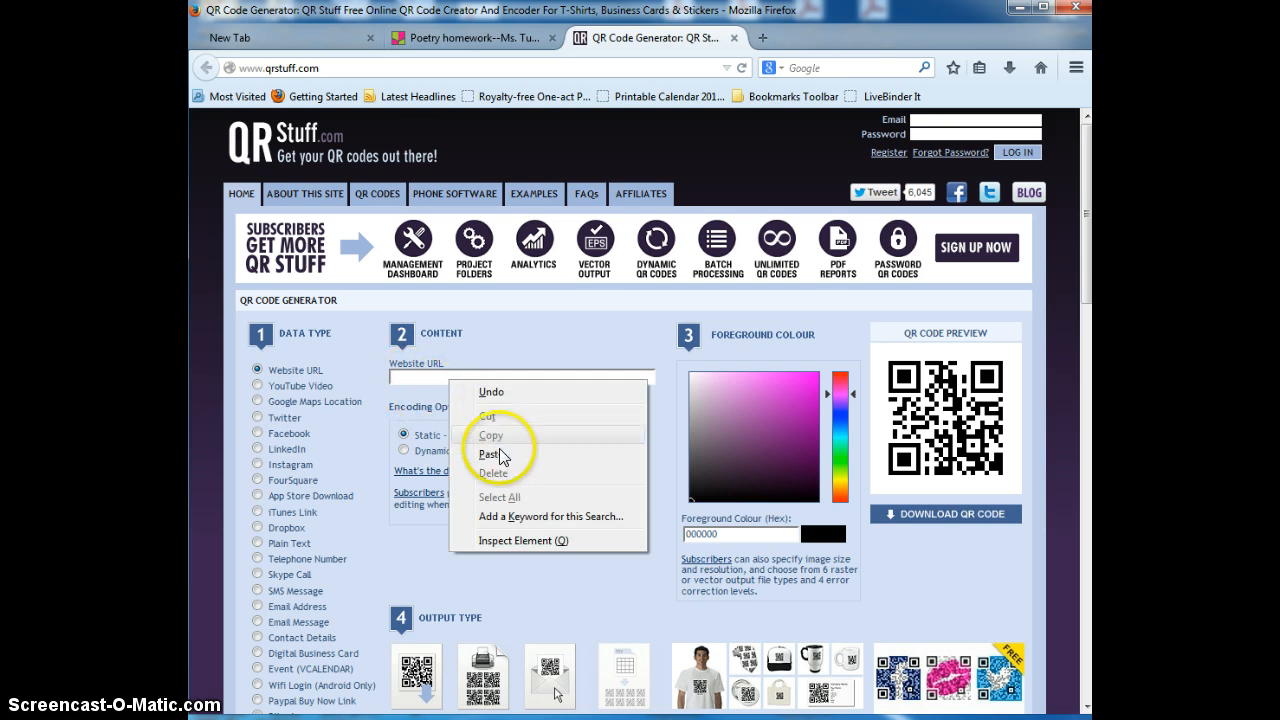
mouse_move(503, 457)
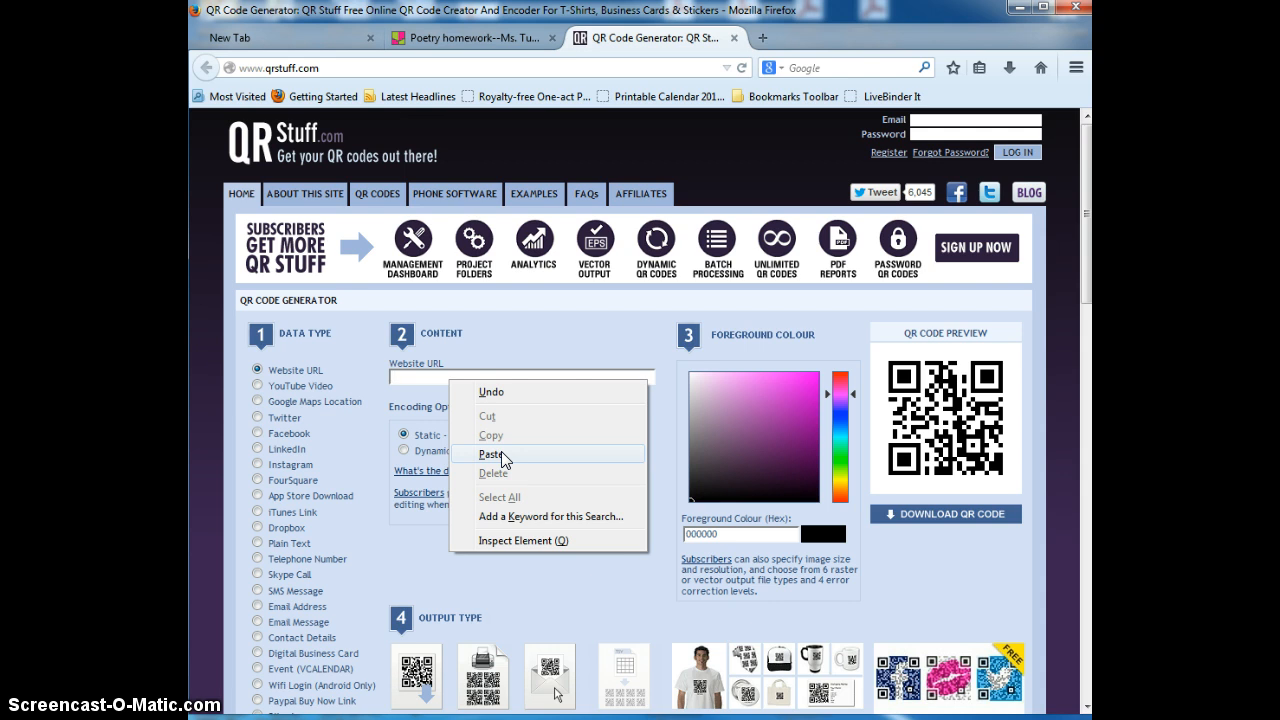
- Paste the Padlet board address into QR Stuff's Website URL field
click(491, 454)
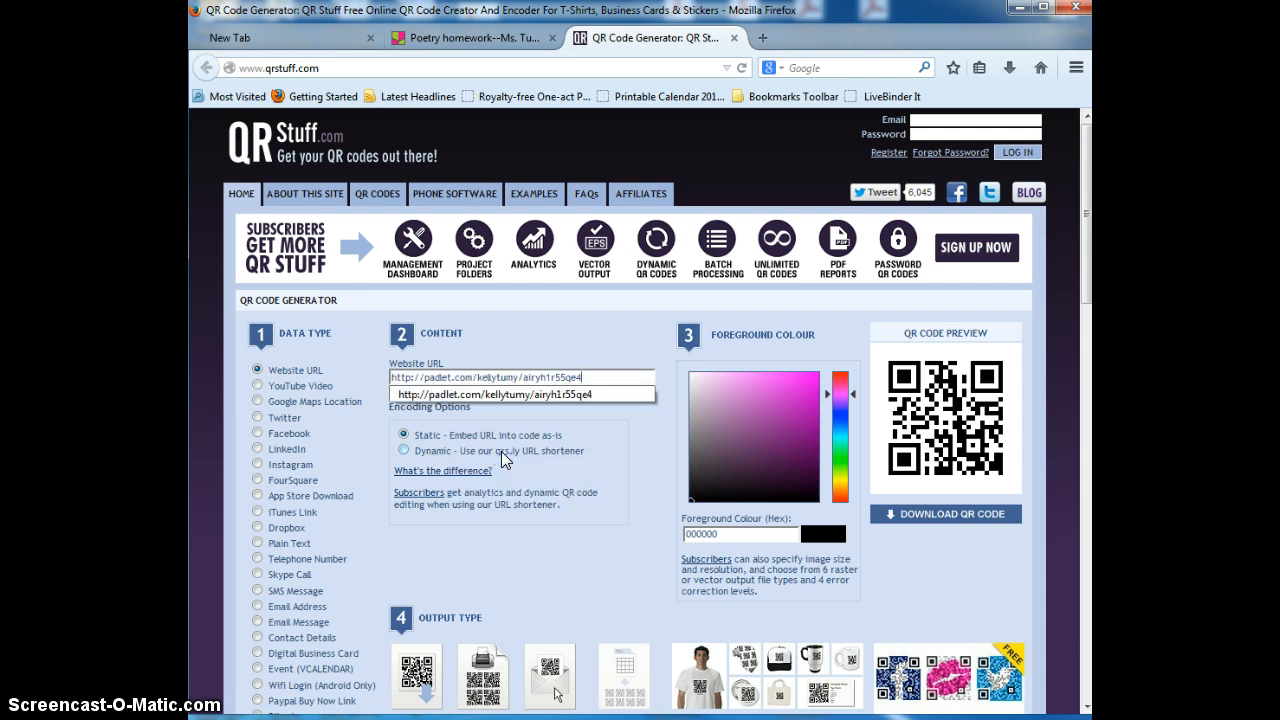
click(944, 513)
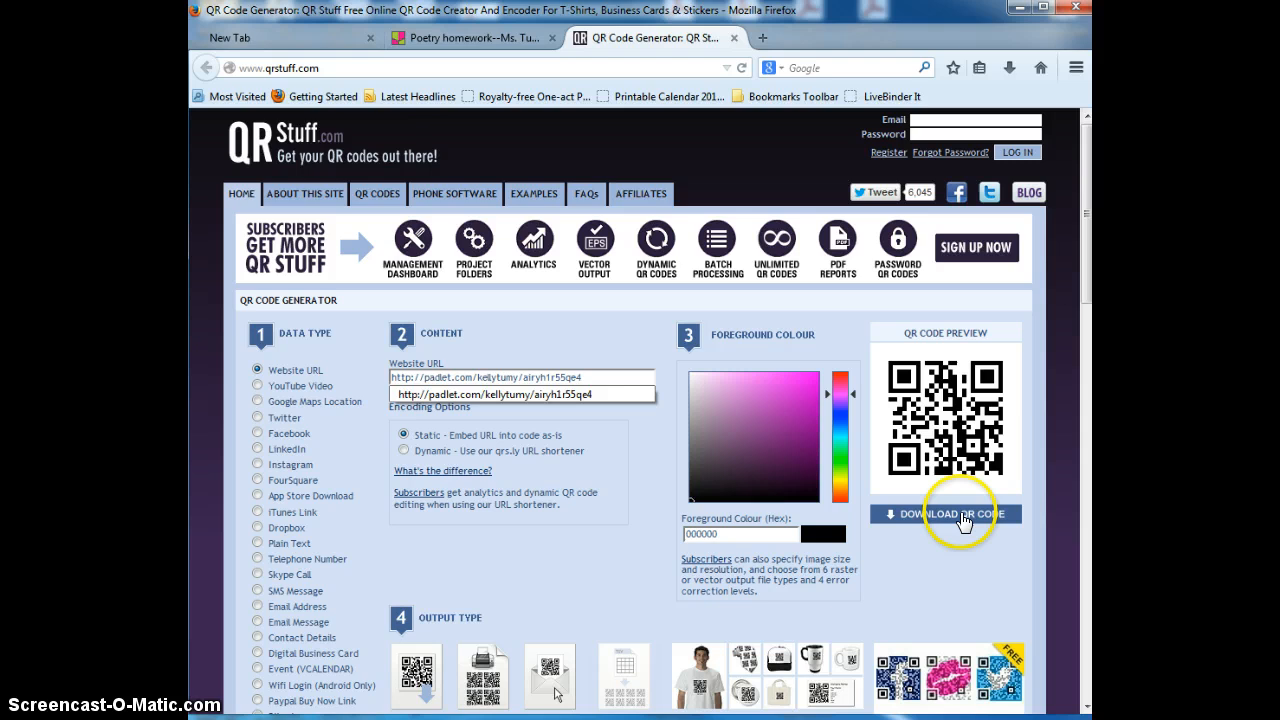
- Download the Padlet QR code as a PNG and open it in Windows Photo Viewer
click(951, 513)
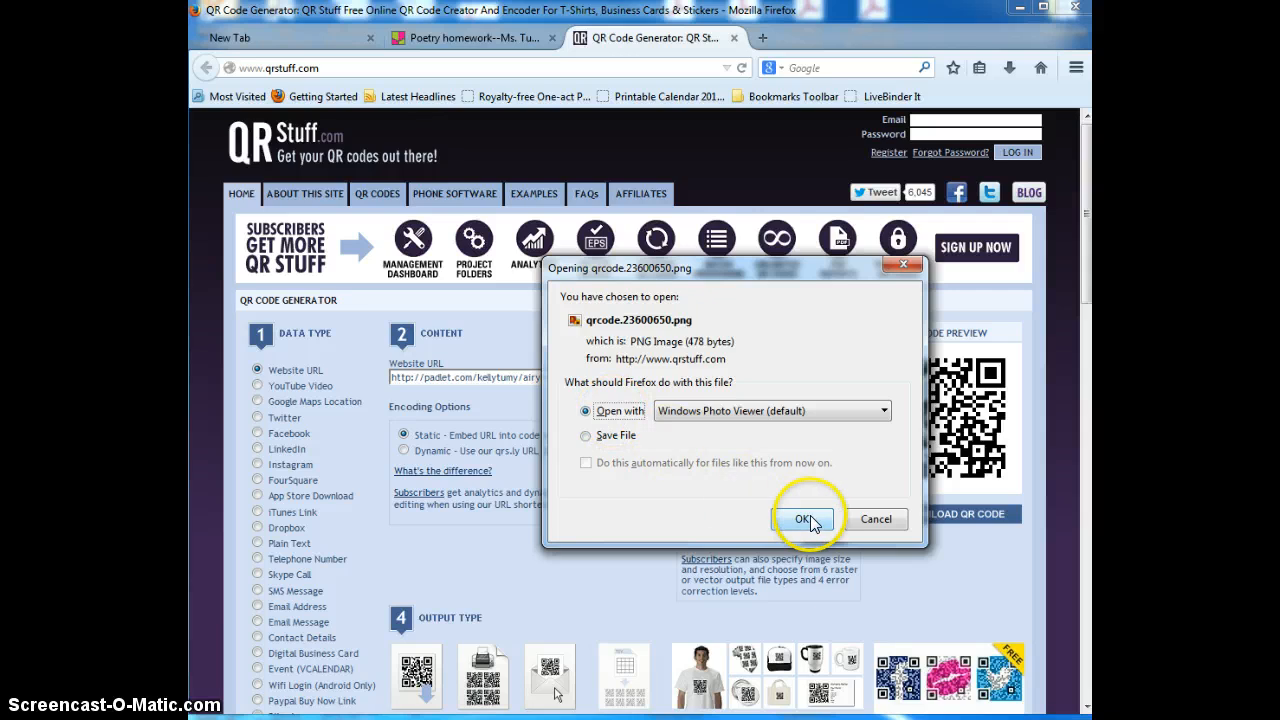
click(800, 519)
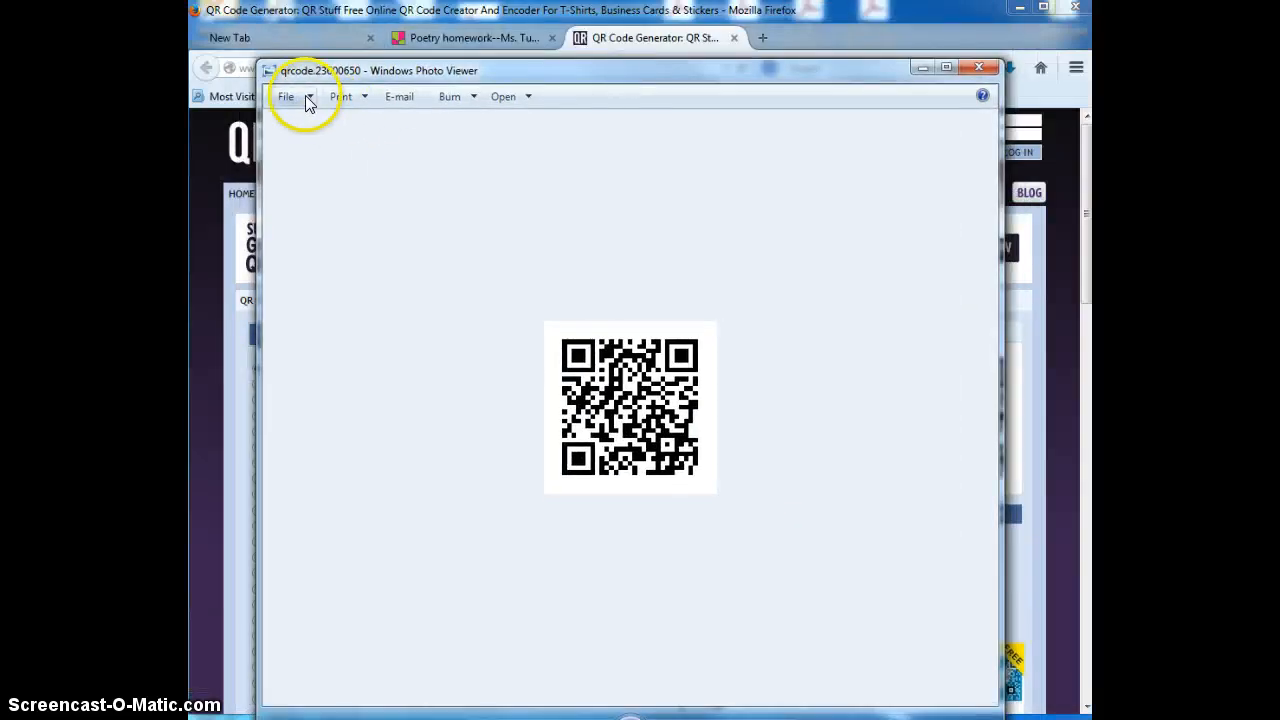
- Save a copy of the QR code image named Padlet-Poetry2
click(285, 96)
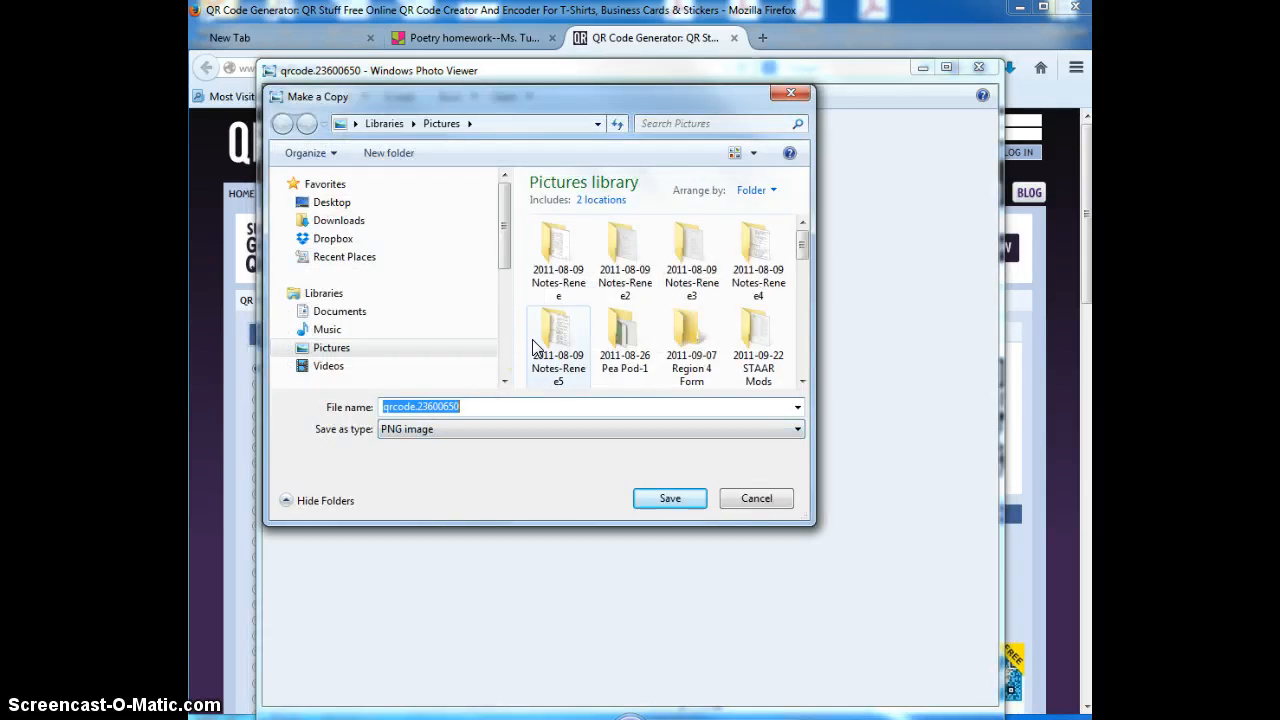
text(Padlet-)
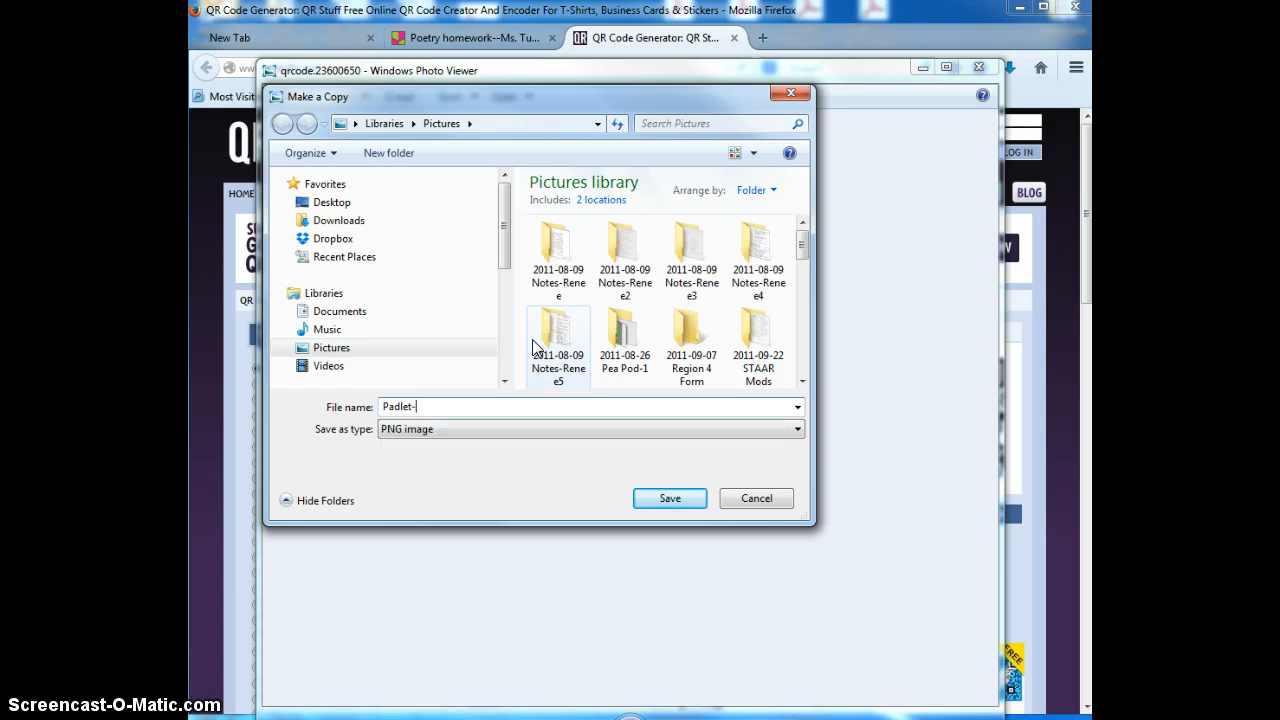
text(Poetry2)
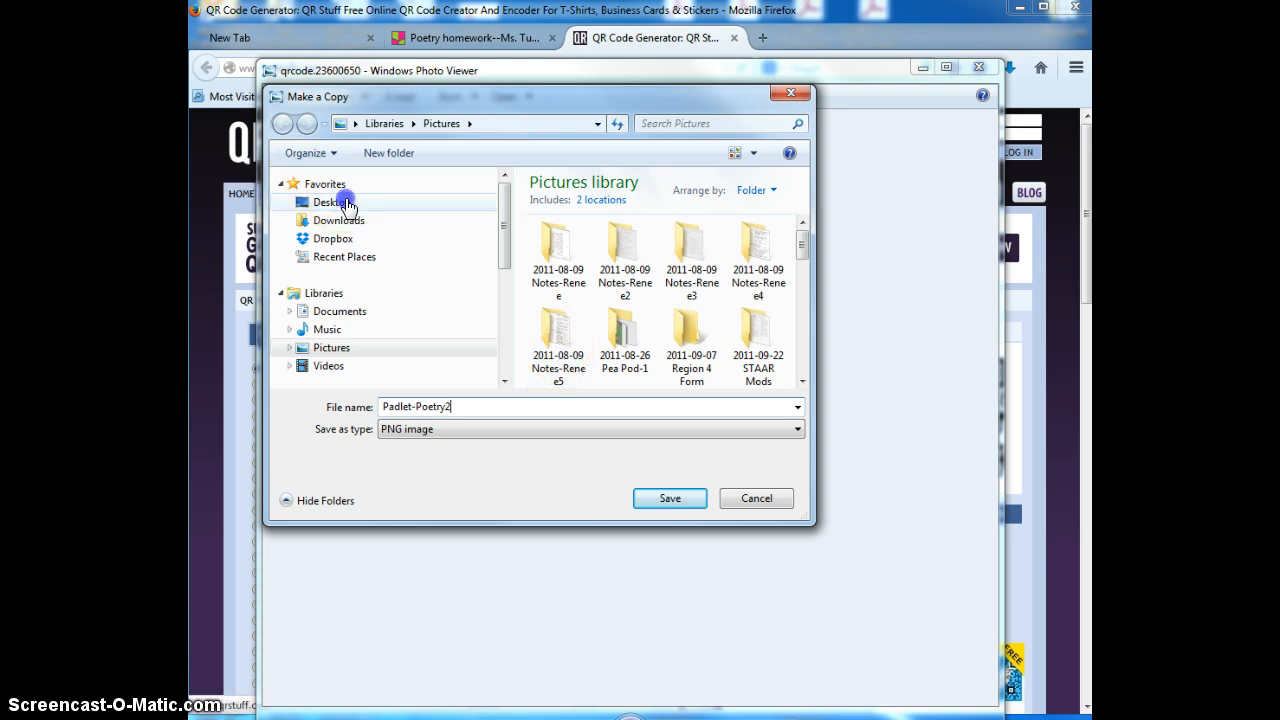
click(669, 498)
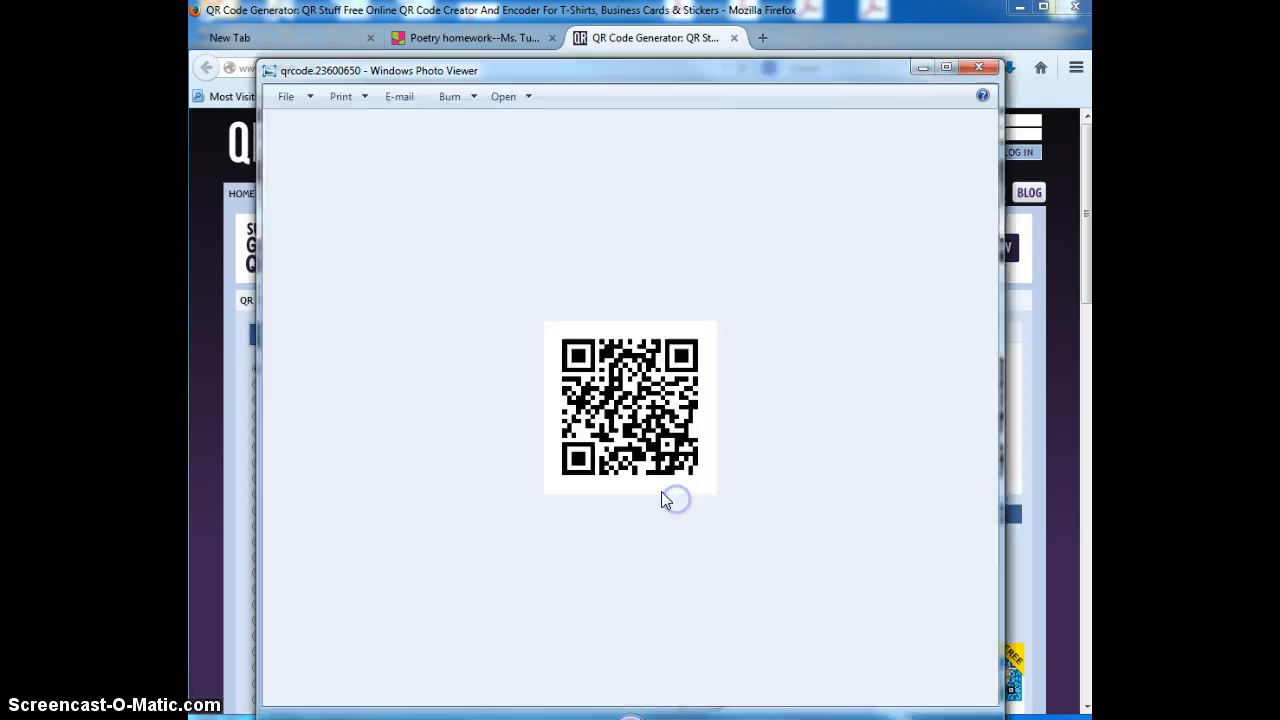
mouse_move(945, 78)
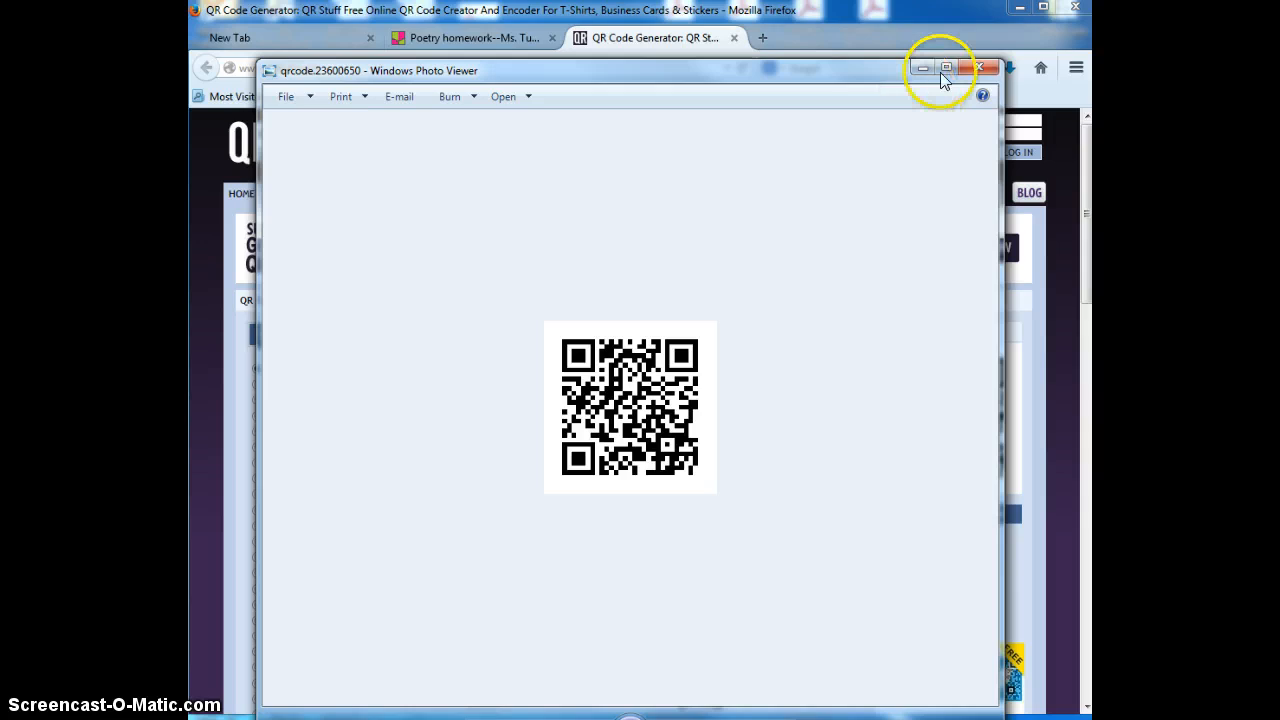